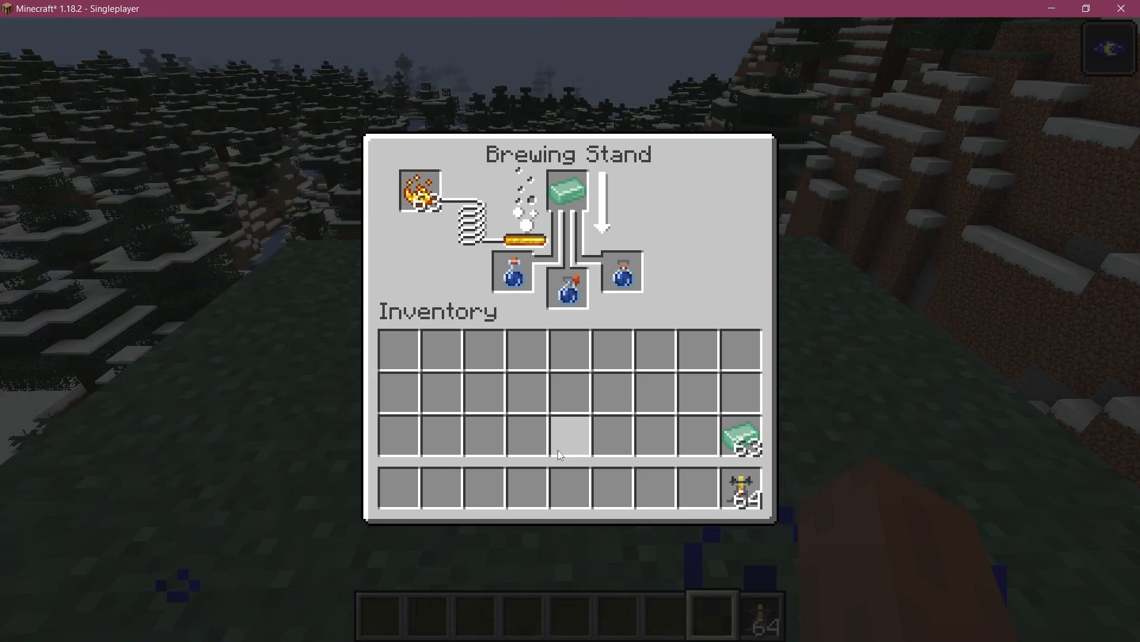
# Leave the brewing stand after watching the blue potions brew with a mithril ingot.
pyautogui.press('Escape')
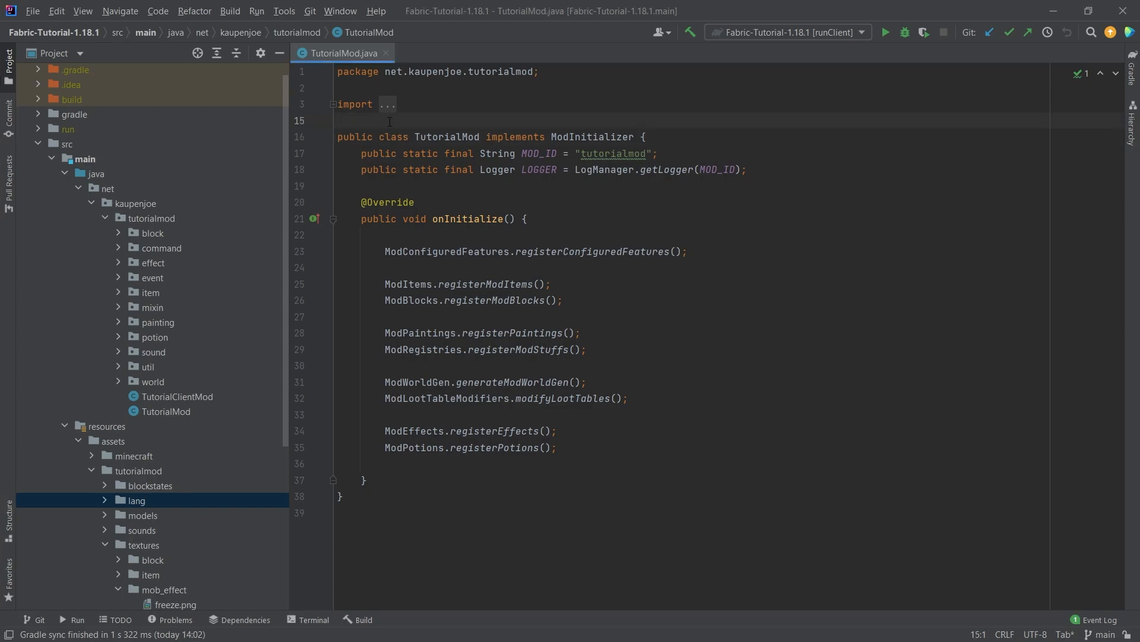
# Create a new Java interface named BrewingRecipeRegistryMixin in the mixin package.
pyautogui.click(118, 307)
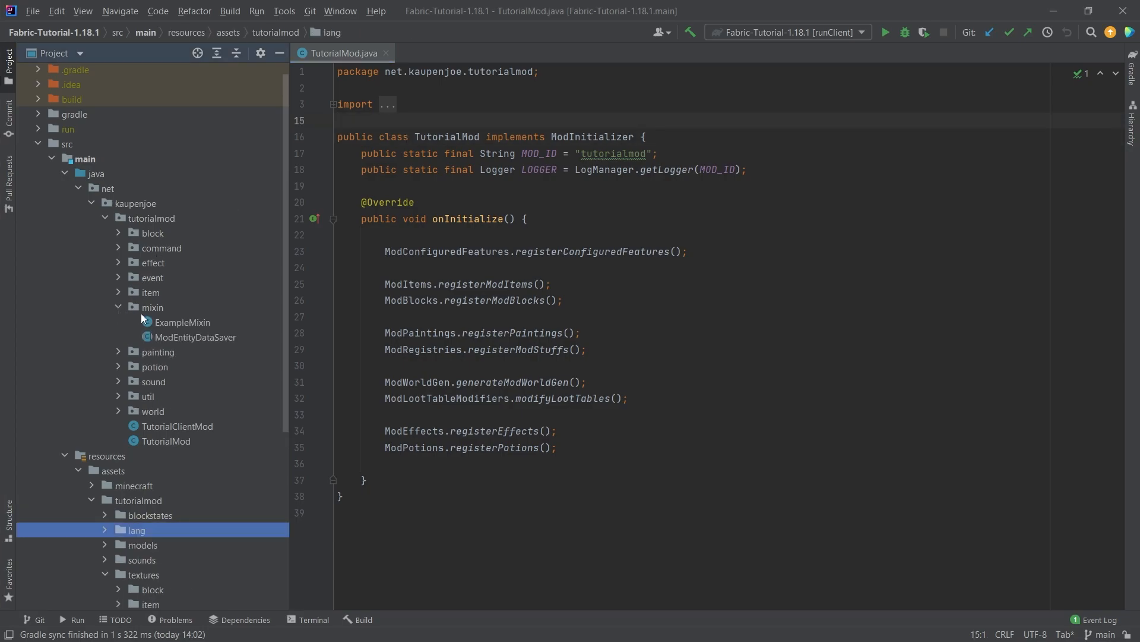
pyautogui.rightClick(152, 307)
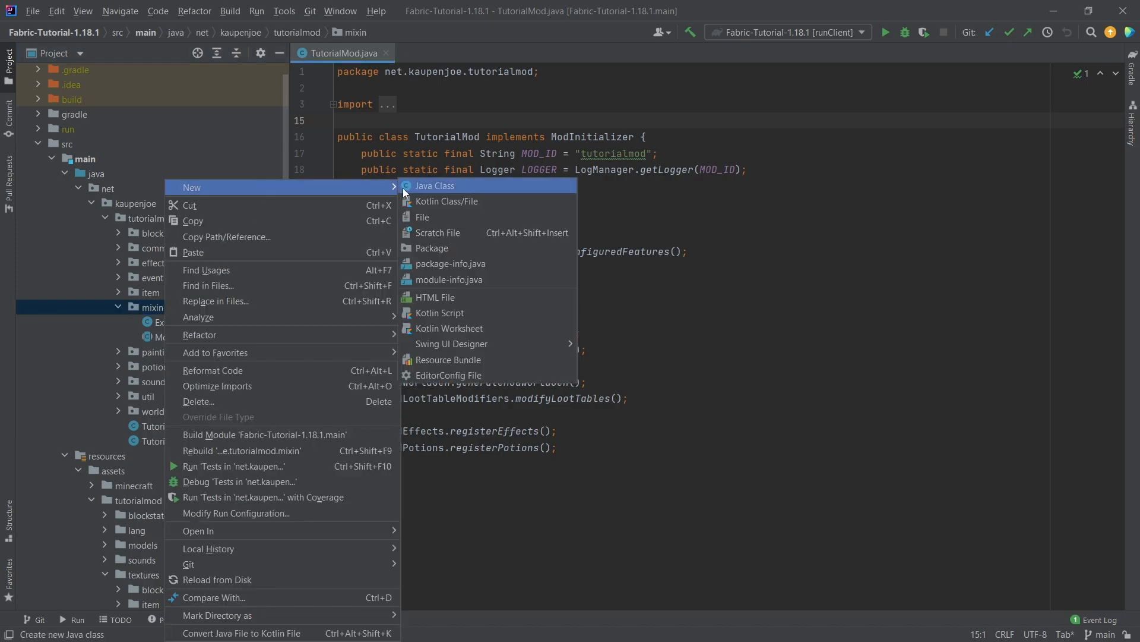
pyautogui.click(435, 185)
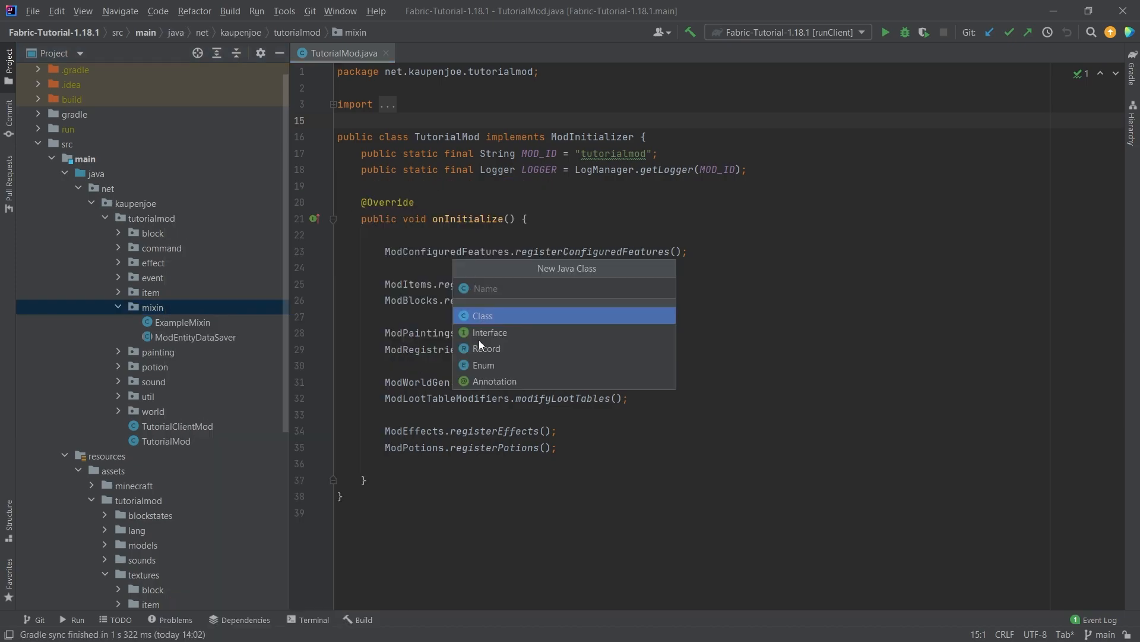
pyautogui.write('B')
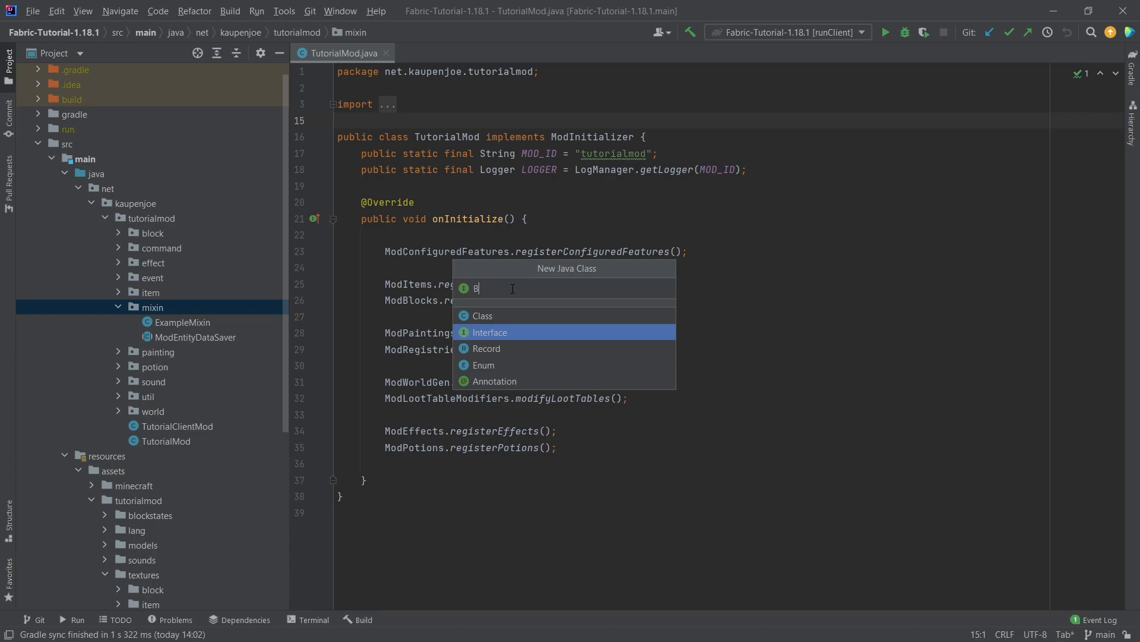
pyautogui.write('rewingRecipe')
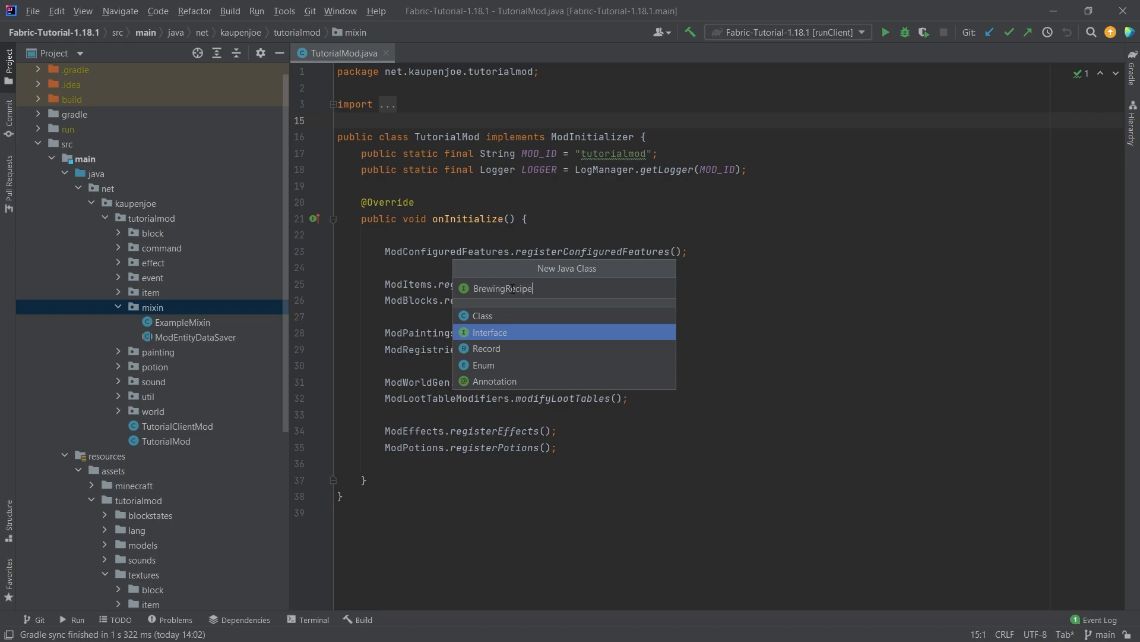
pyautogui.write('RegistryM')
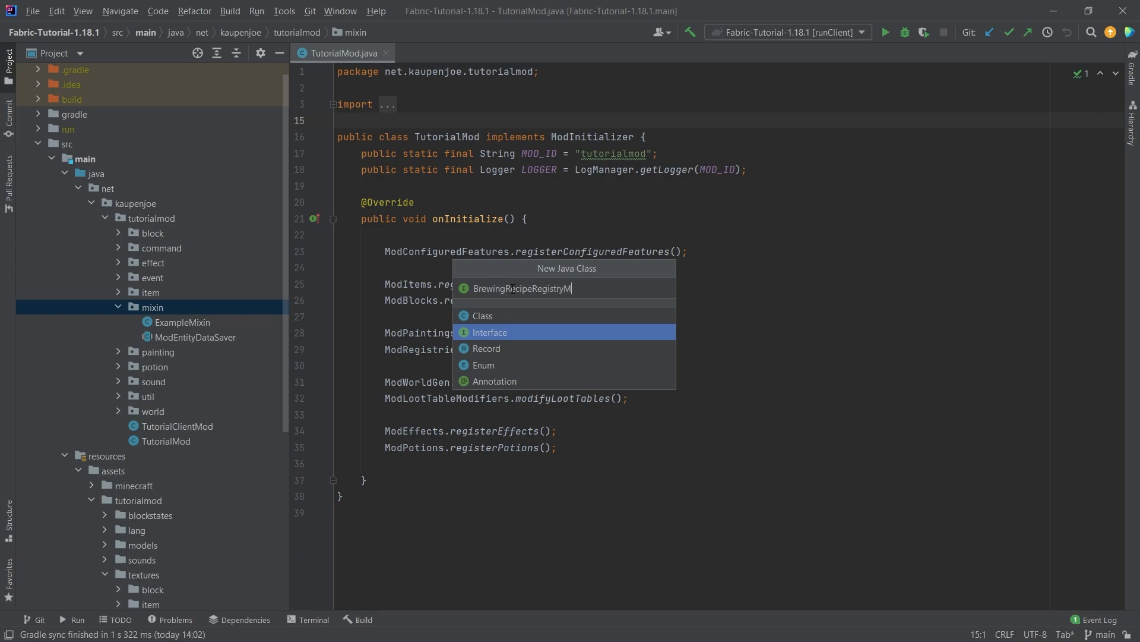
pyautogui.click(489, 333)
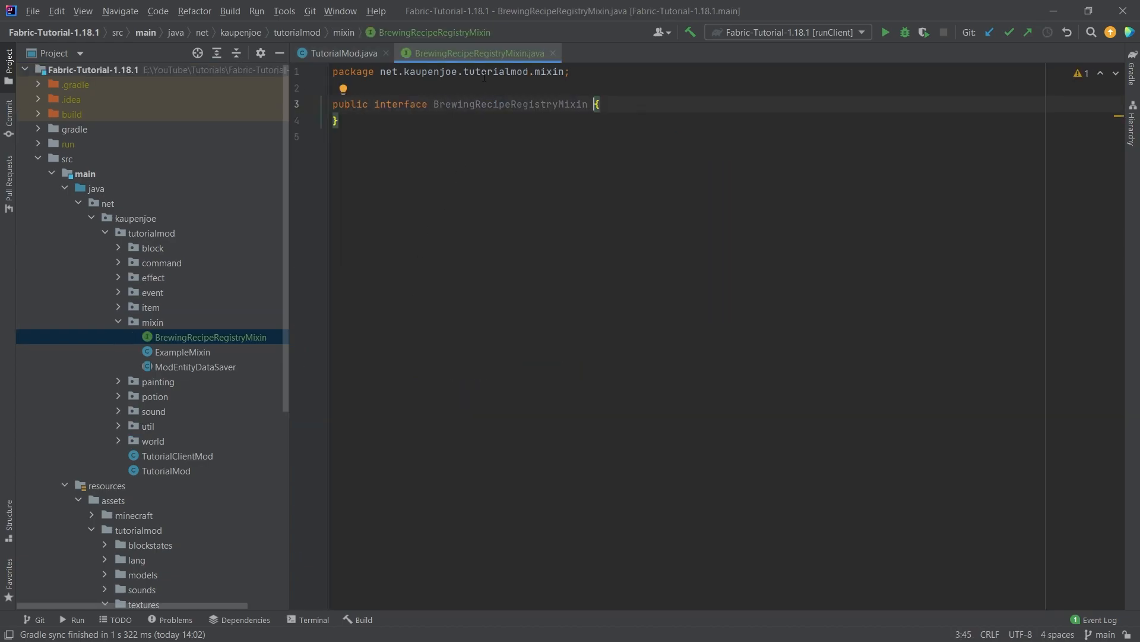
pyautogui.write('@Mixin(')
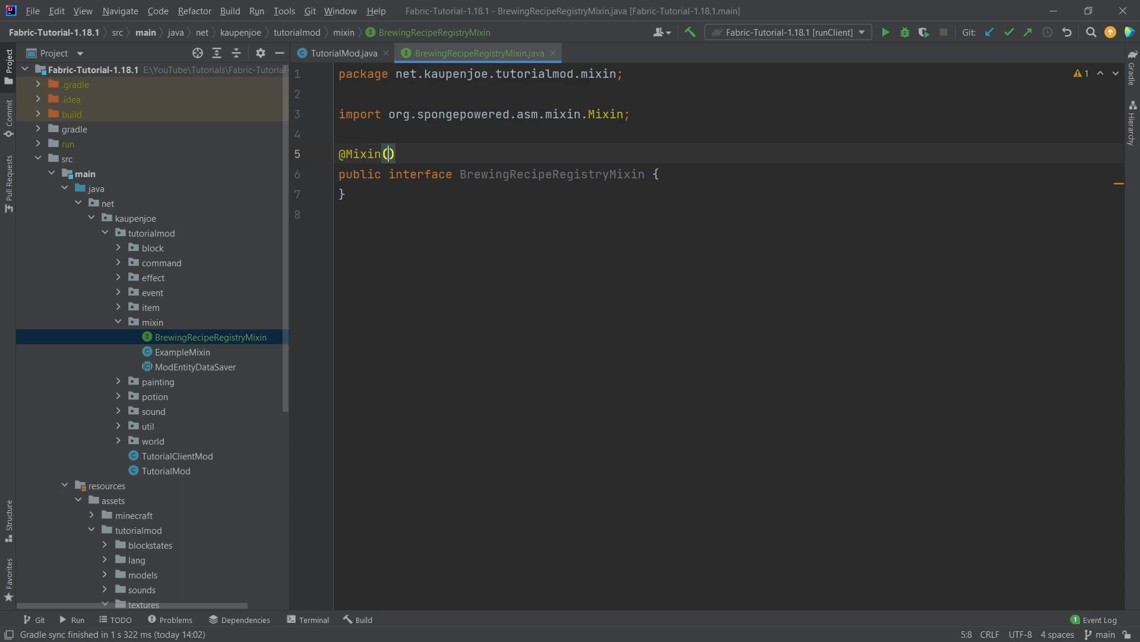
pyautogui.write('BrewingRecipeRegistry')
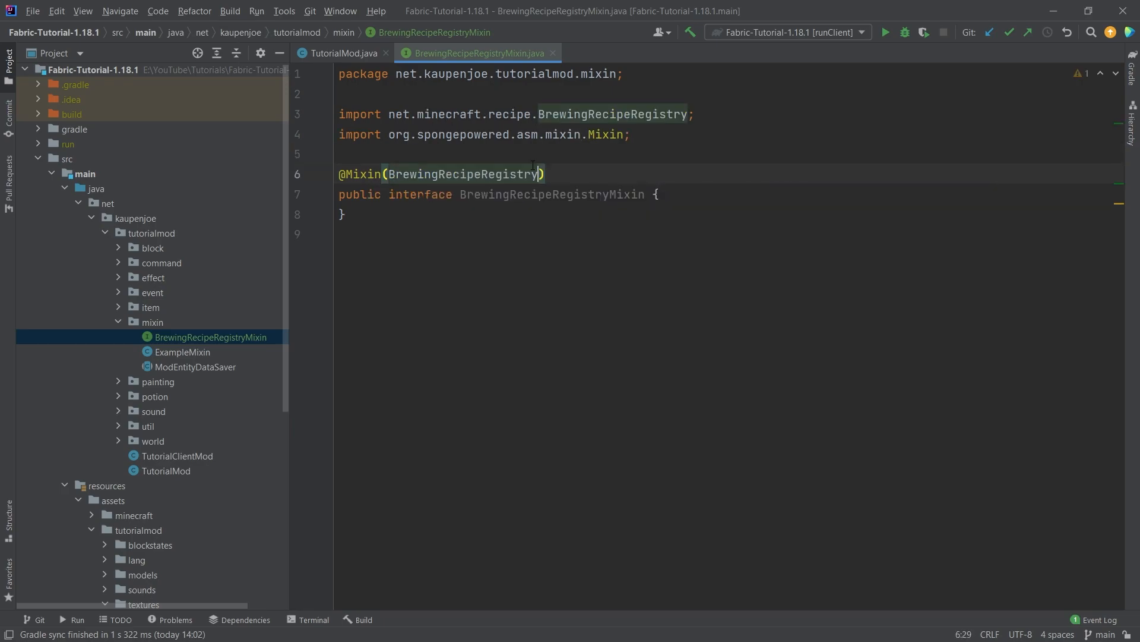
pyautogui.write('.class')
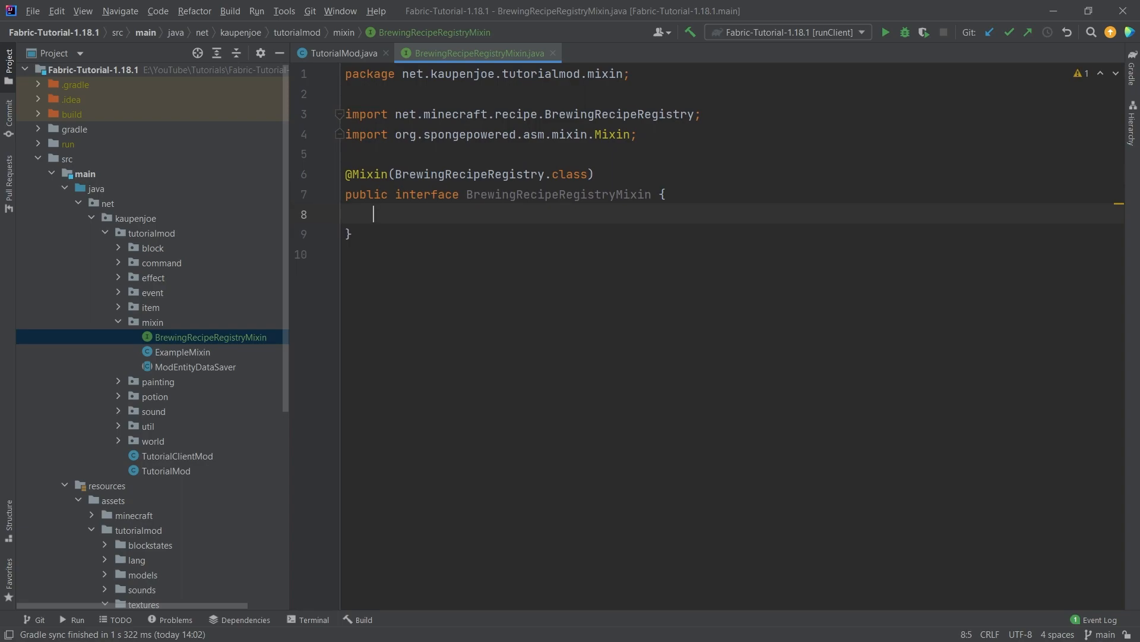
# Declare static void invokeRegisterPotionRecipe(Potion input, Item item, Potion output) that throws new AssertionError().
pyautogui.write('static void')
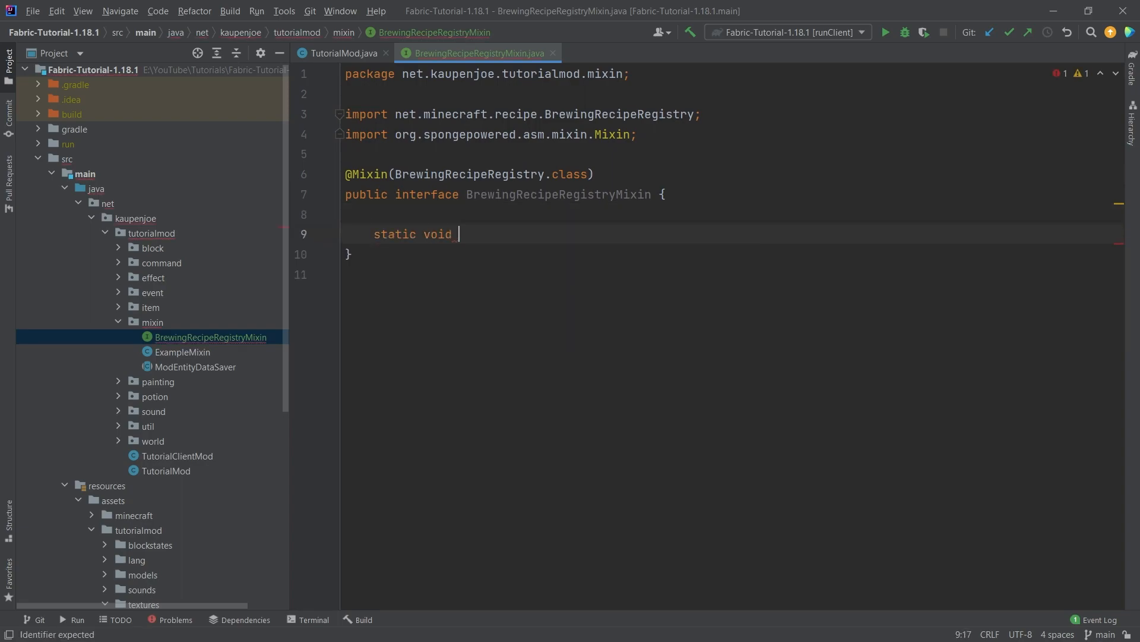
pyautogui.write('invokeRegis')
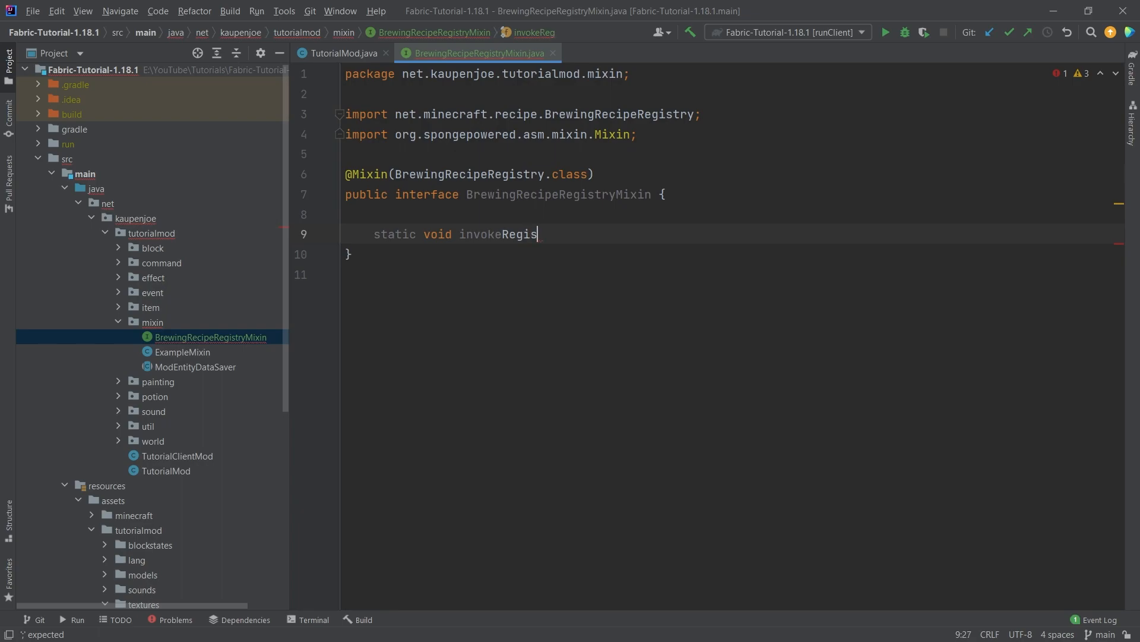
pyautogui.press('BackSpace')
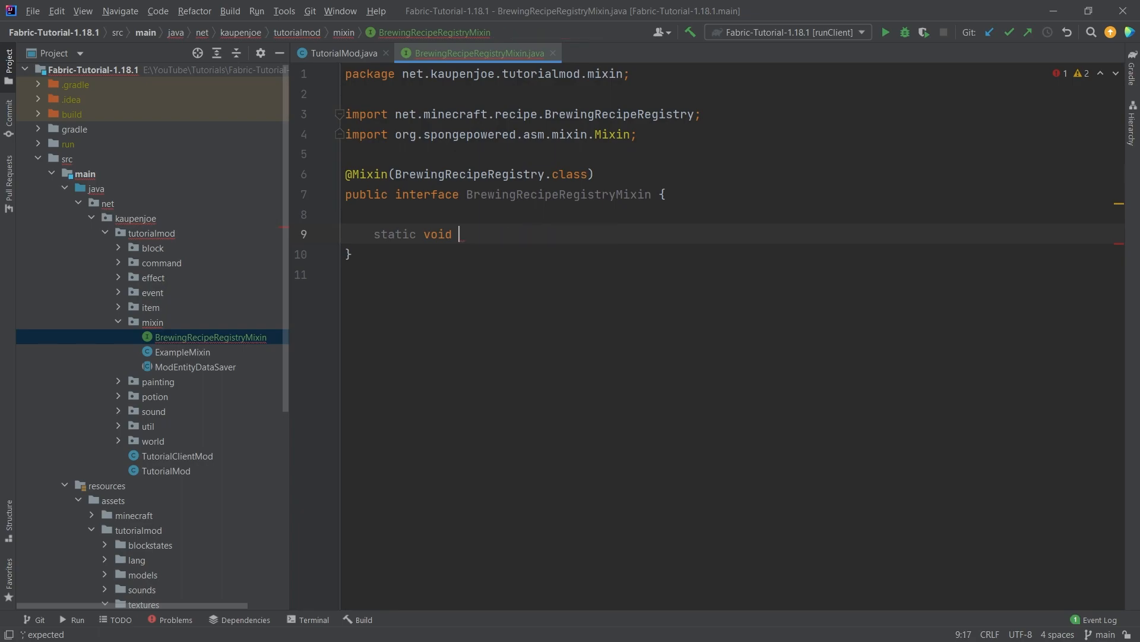
pyautogui.write('invokeRegisterPotionR')
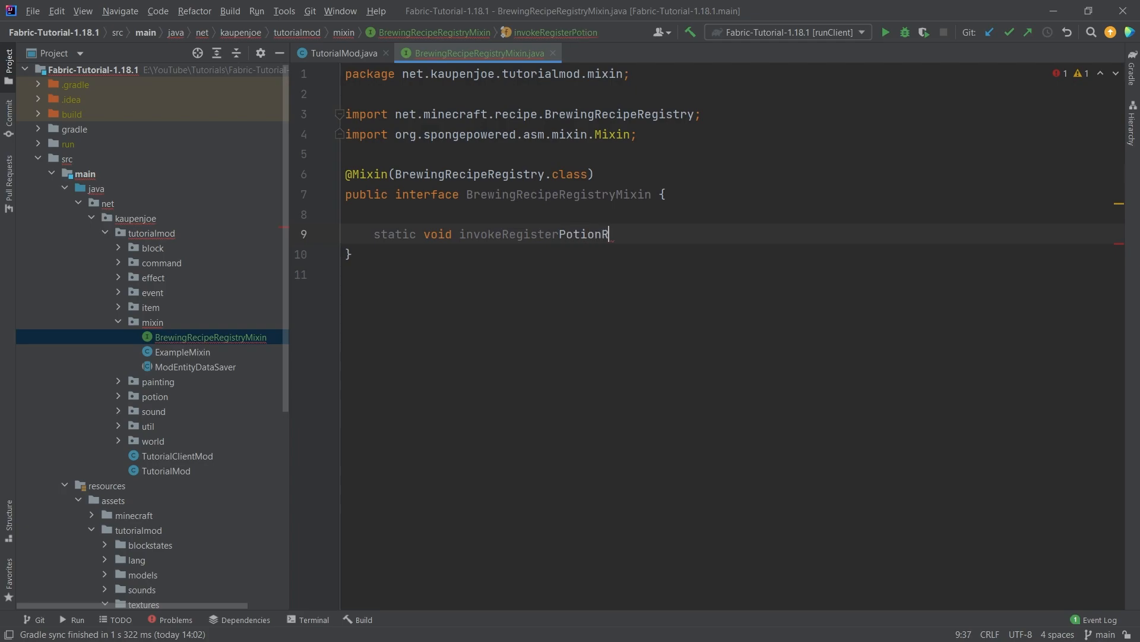
pyautogui.write('ecipe(P')
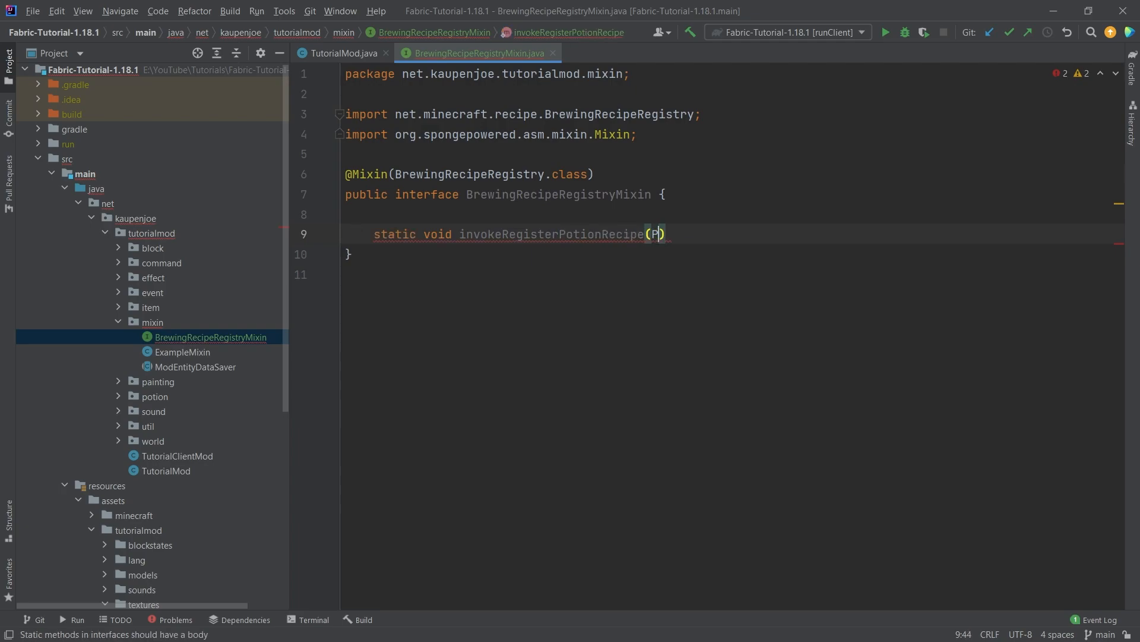
pyautogui.write('otion input,')
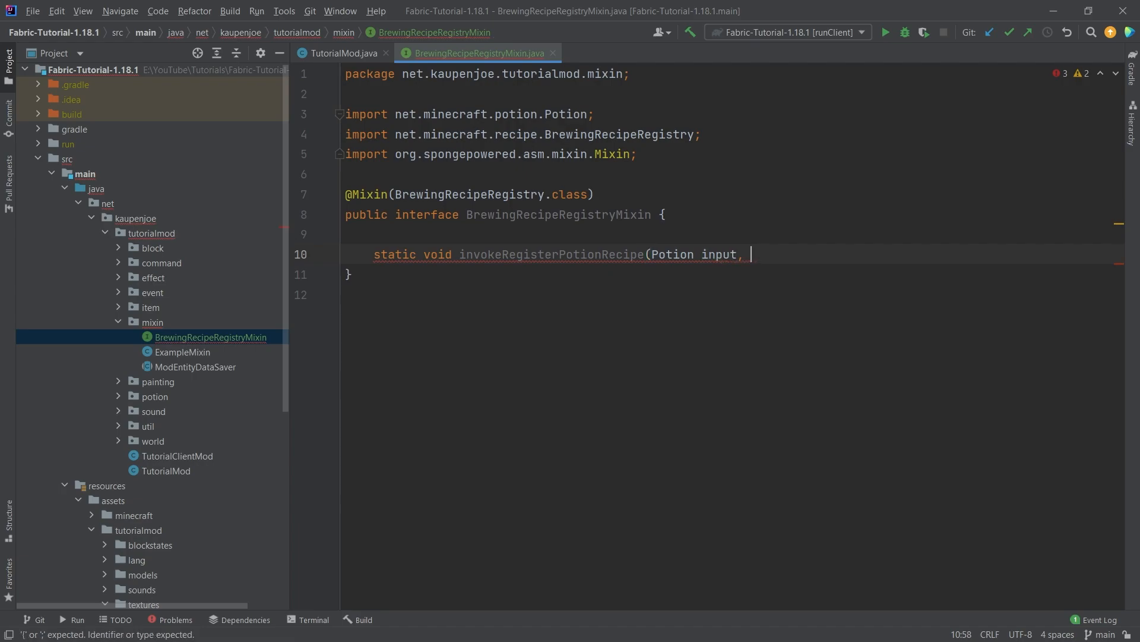
pyautogui.write('Item item,')
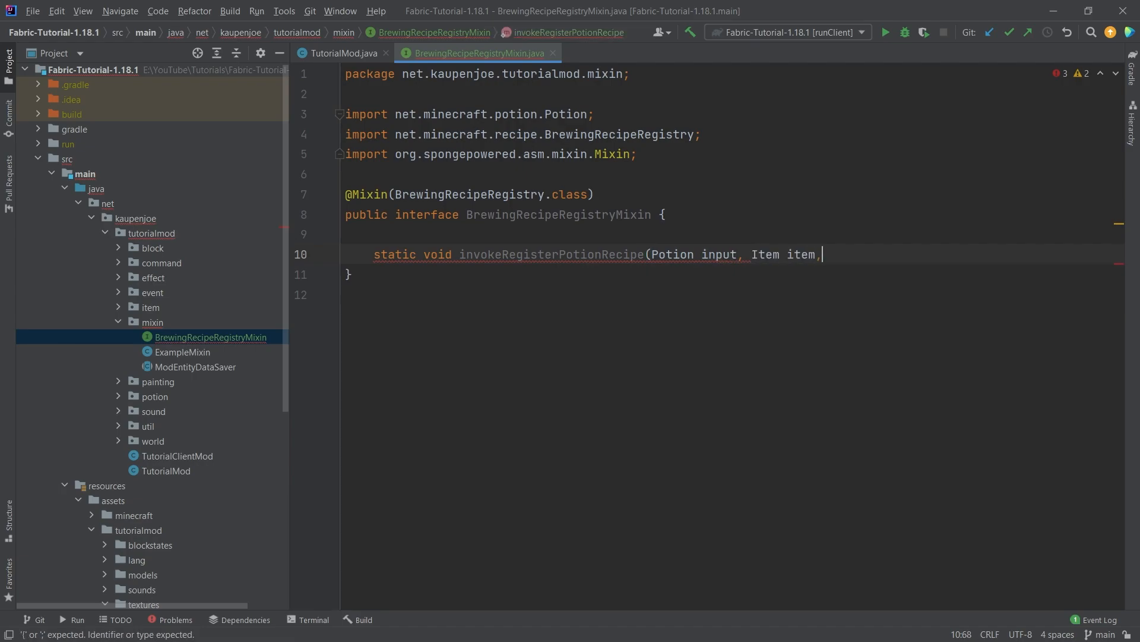
pyautogui.write('Potion')
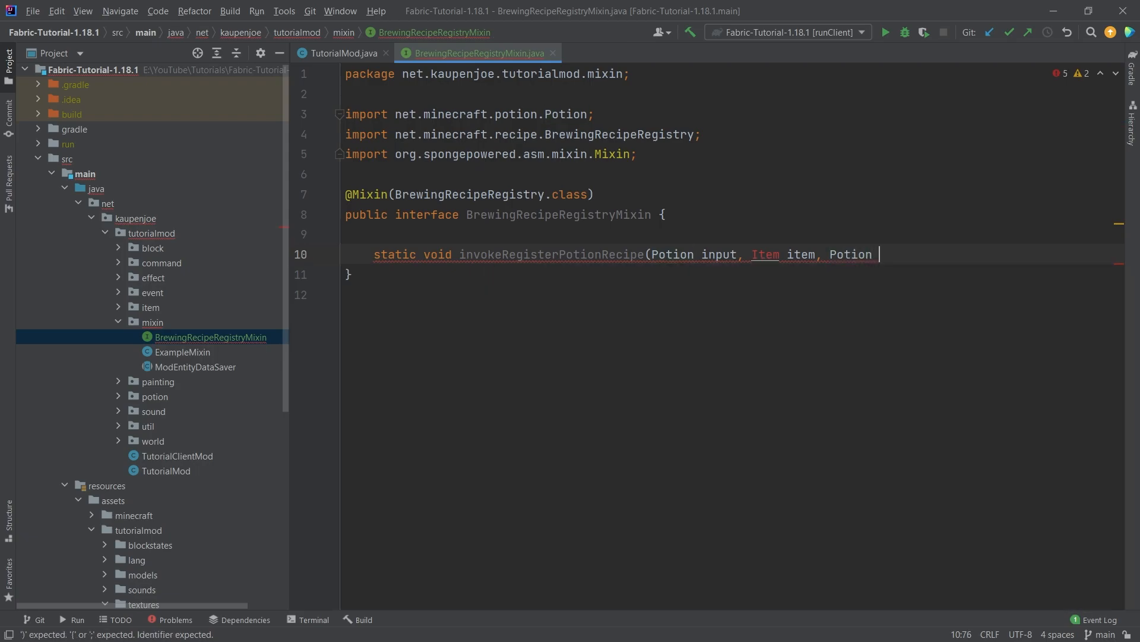
pyautogui.write('output) {}')
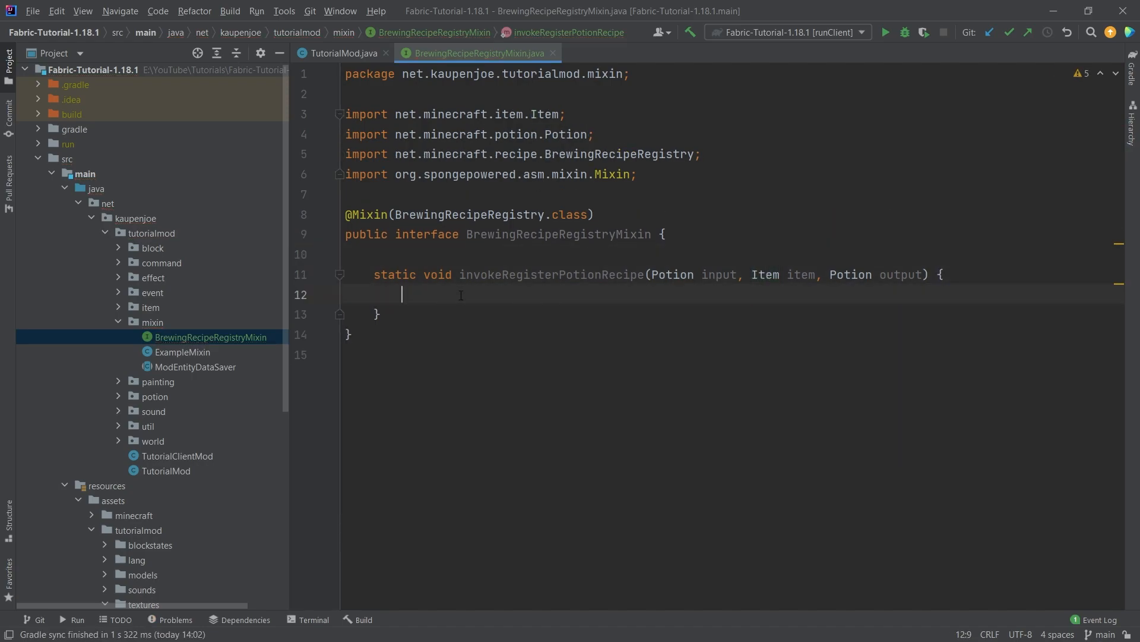
pyautogui.write('throw new')
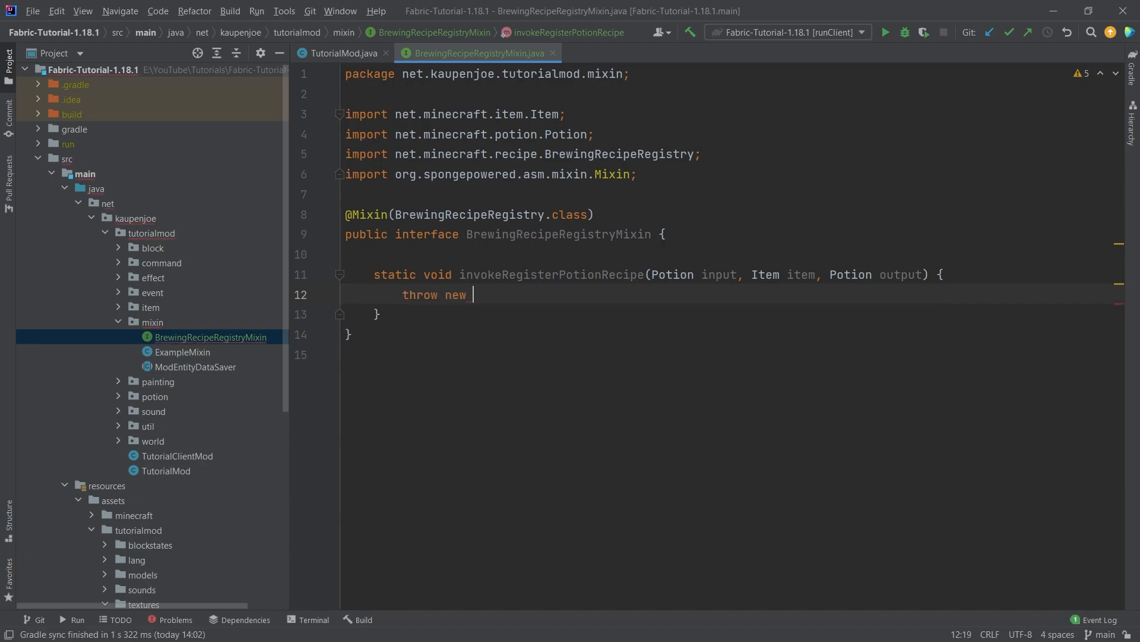
pyautogui.write('AssertionError();')
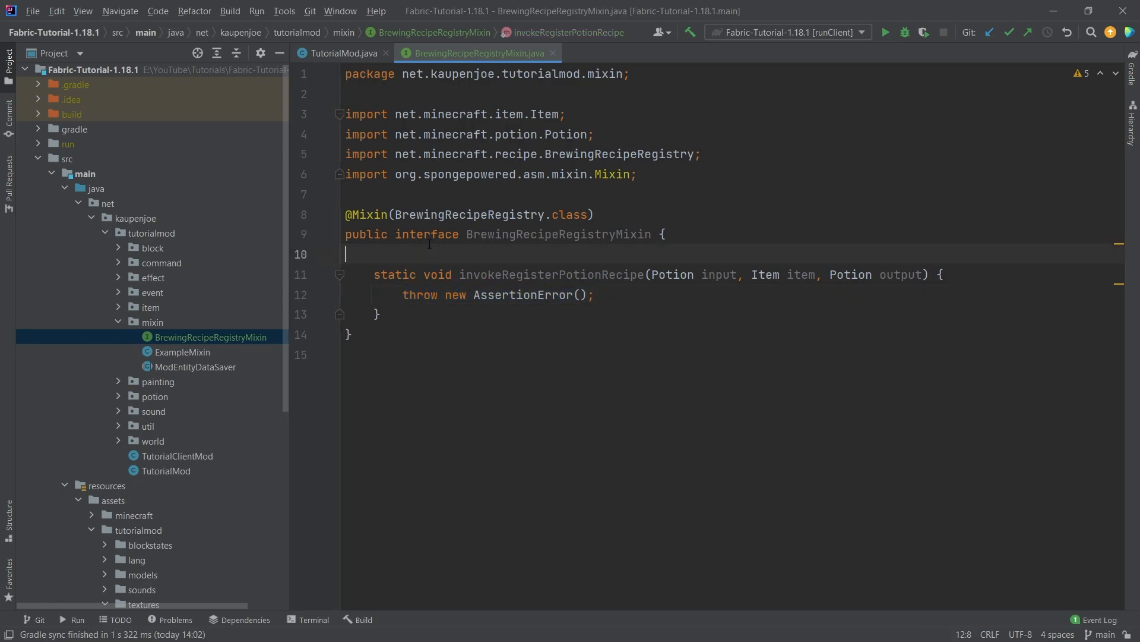
pyautogui.write('@')
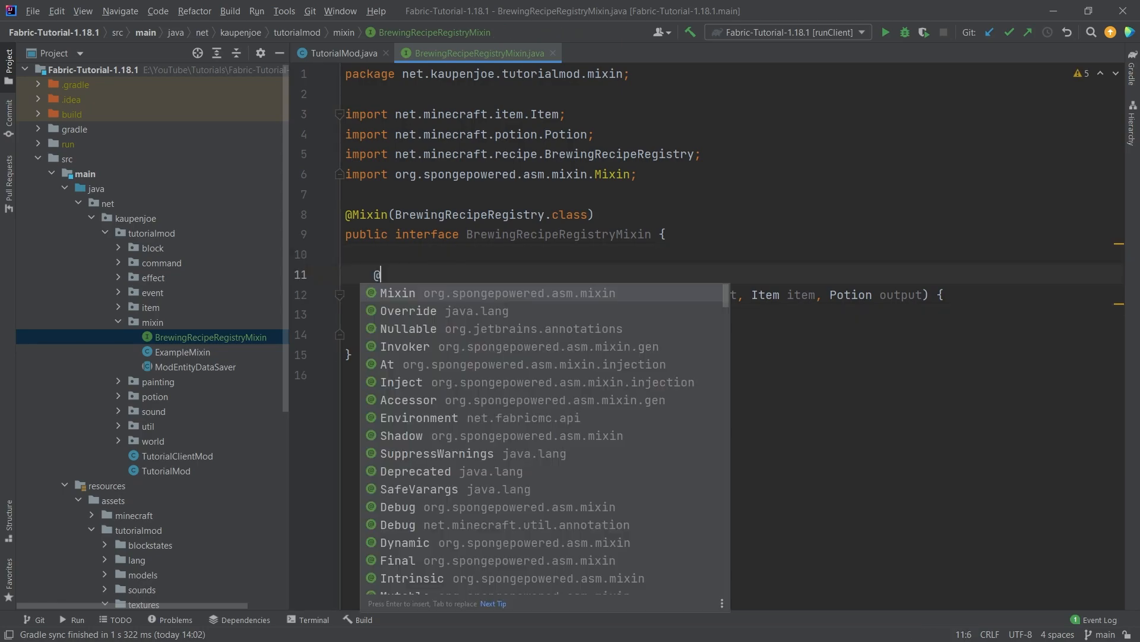
pyautogui.click(404, 345)
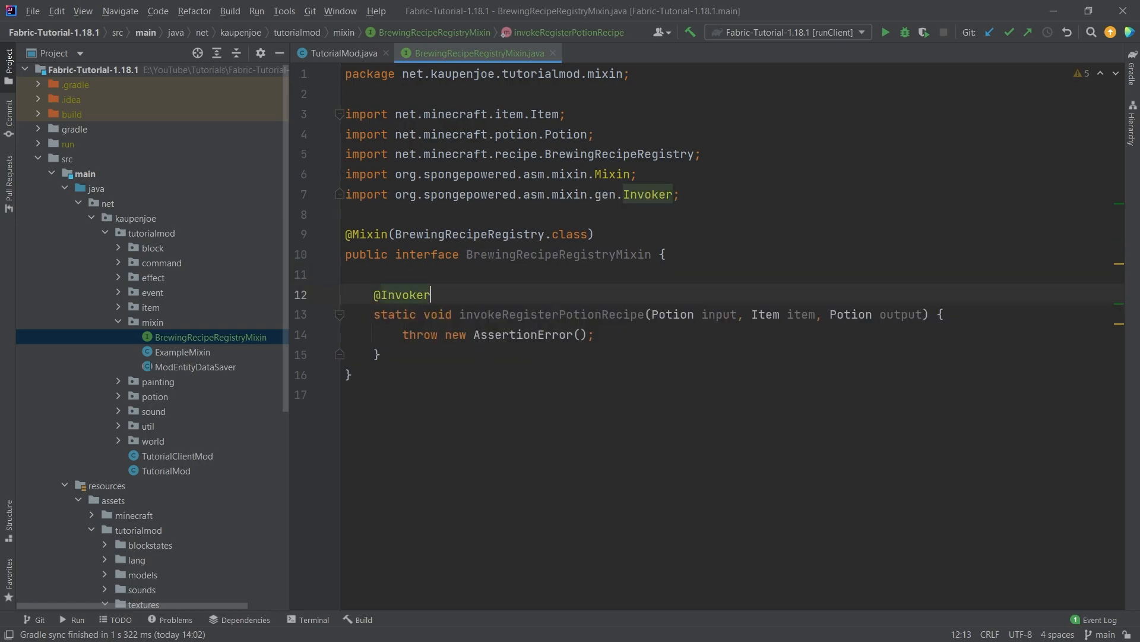
pyautogui.write('("regs")')
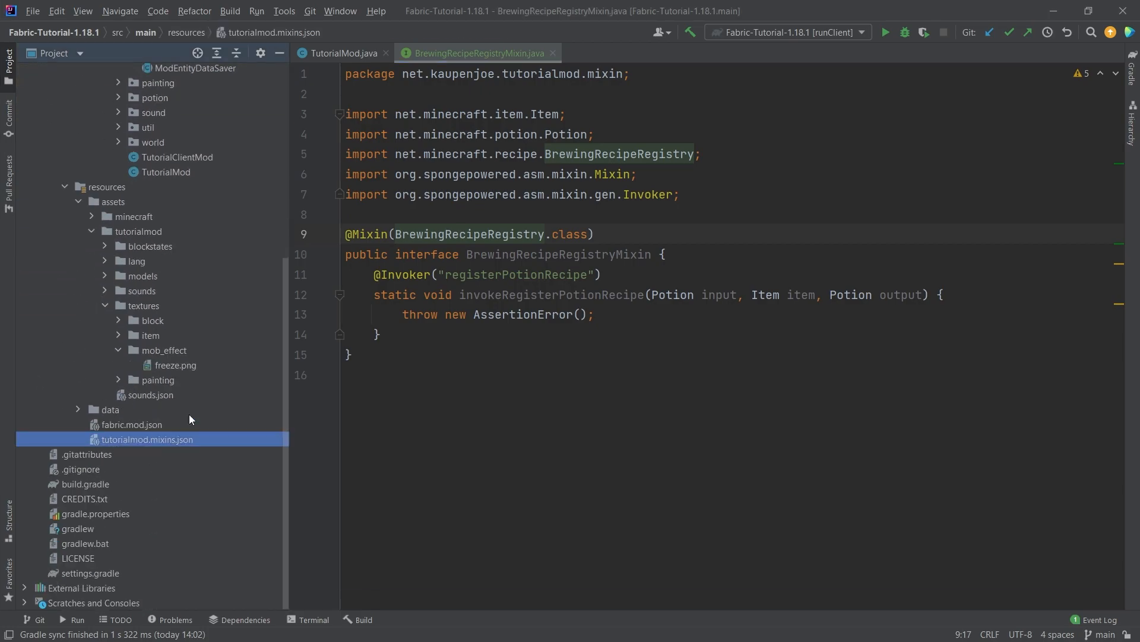
# Add "BrewingRecipeRegistryMixin" to the mixins array in tutorialmod.mixins.json, then bring up ModPotions.java.
pyautogui.click(559, 254)
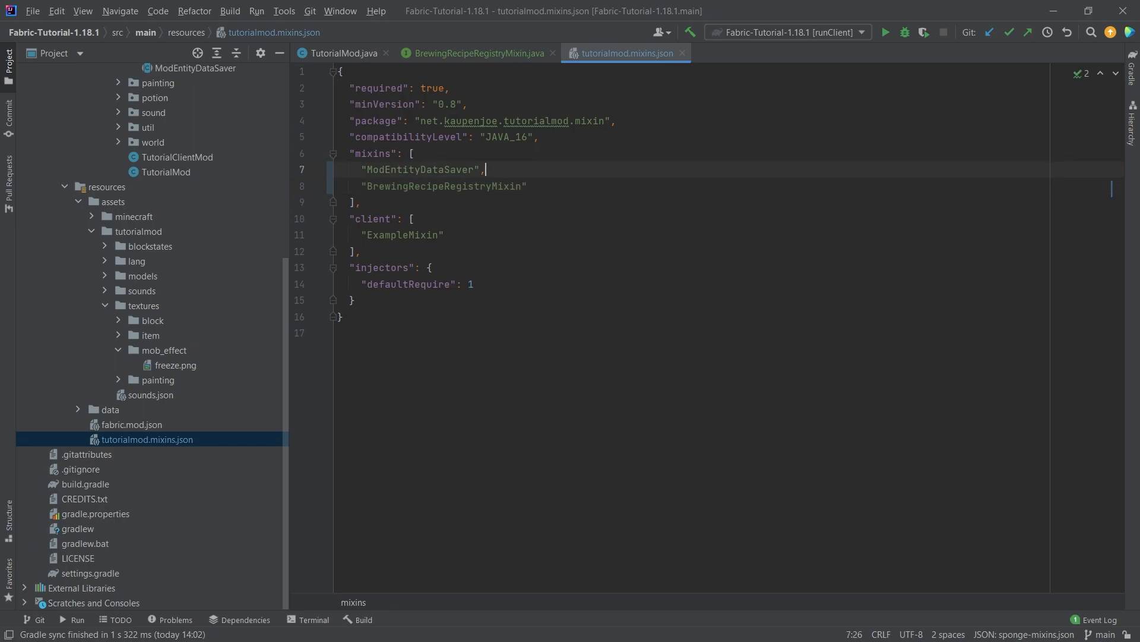
pyautogui.click(476, 52)
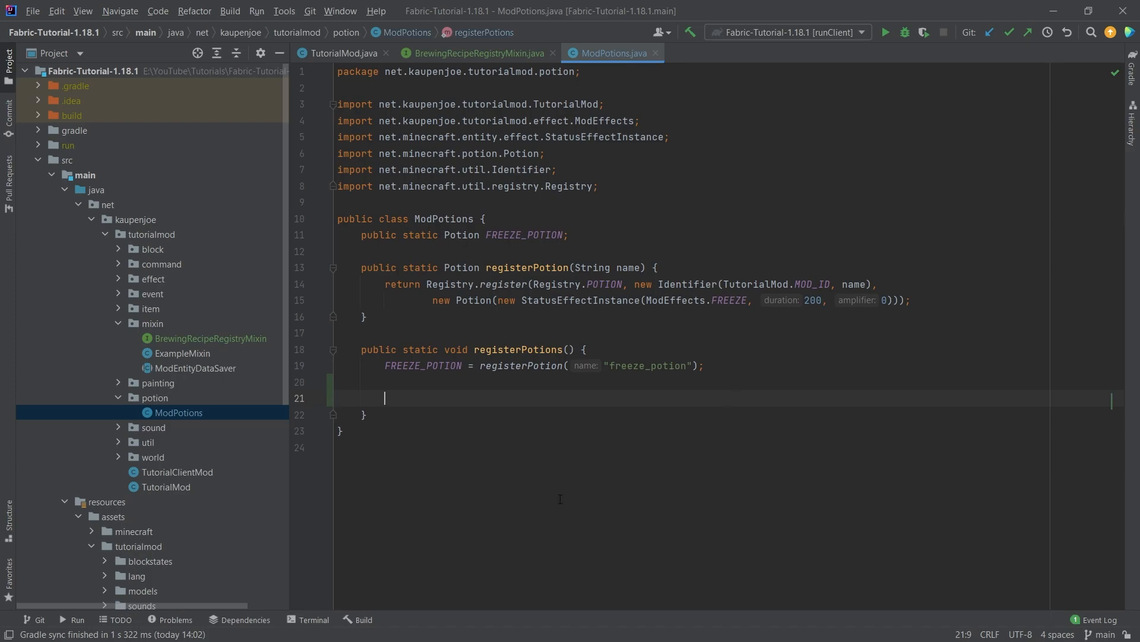
# Write registerPotionRecipes() invoking the mixin with Potions.AWKWARD, ModItems.MYTHRIL_INGOT and ModPotions.FREEZE_POTION.
pyautogui.write('private static void re')
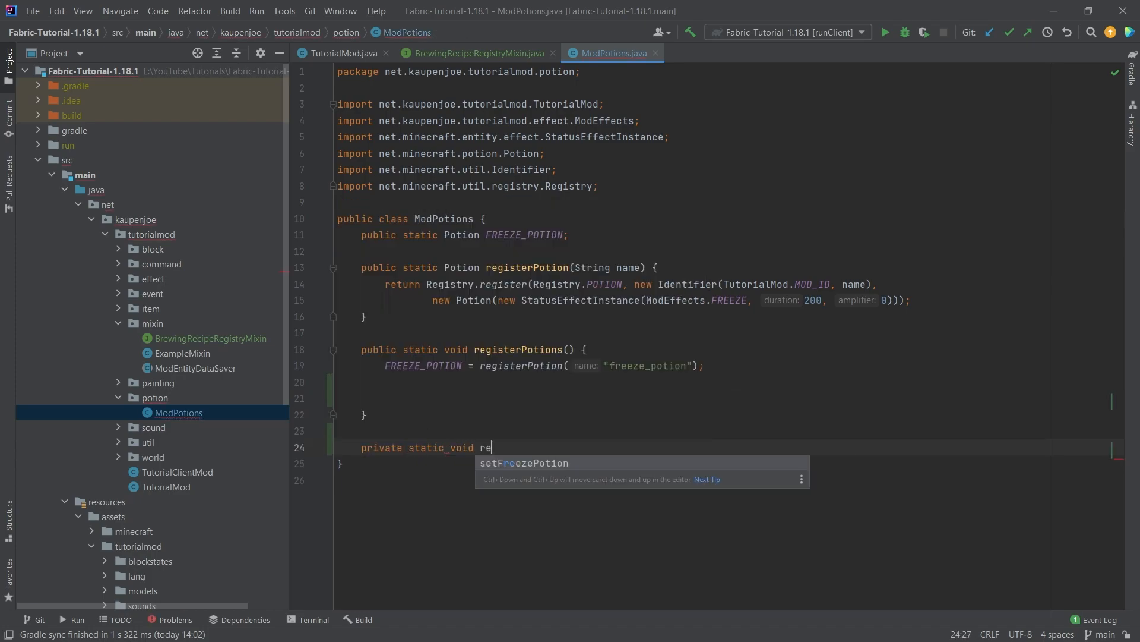
pyautogui.write('gisterPotionRecipes() {')
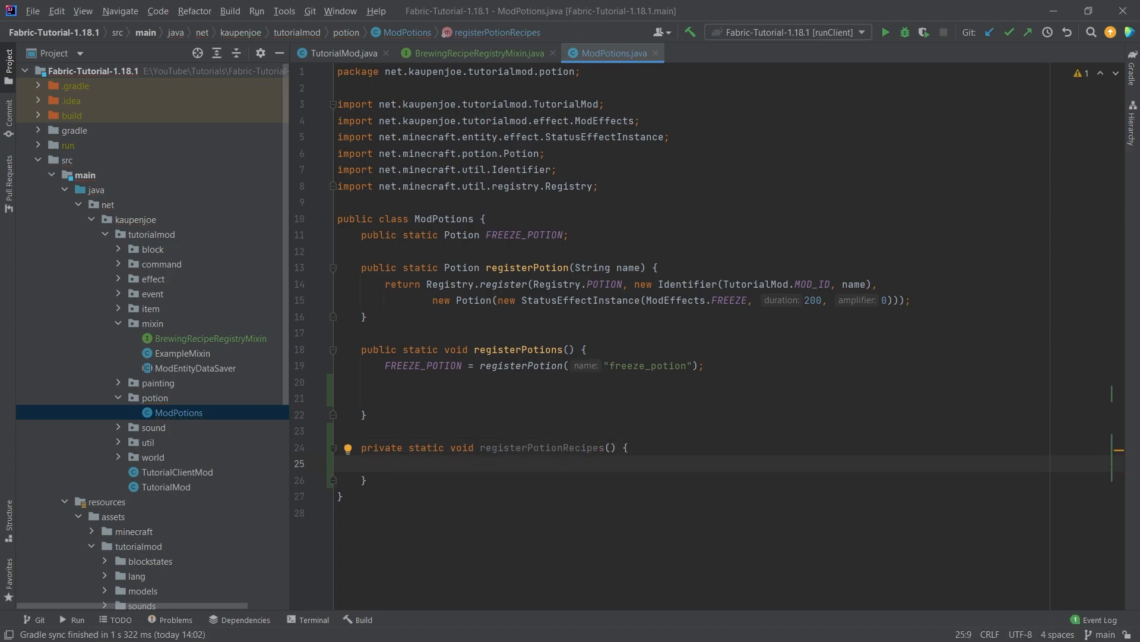
pyautogui.write('BrewingRecipeRegistryMixin')
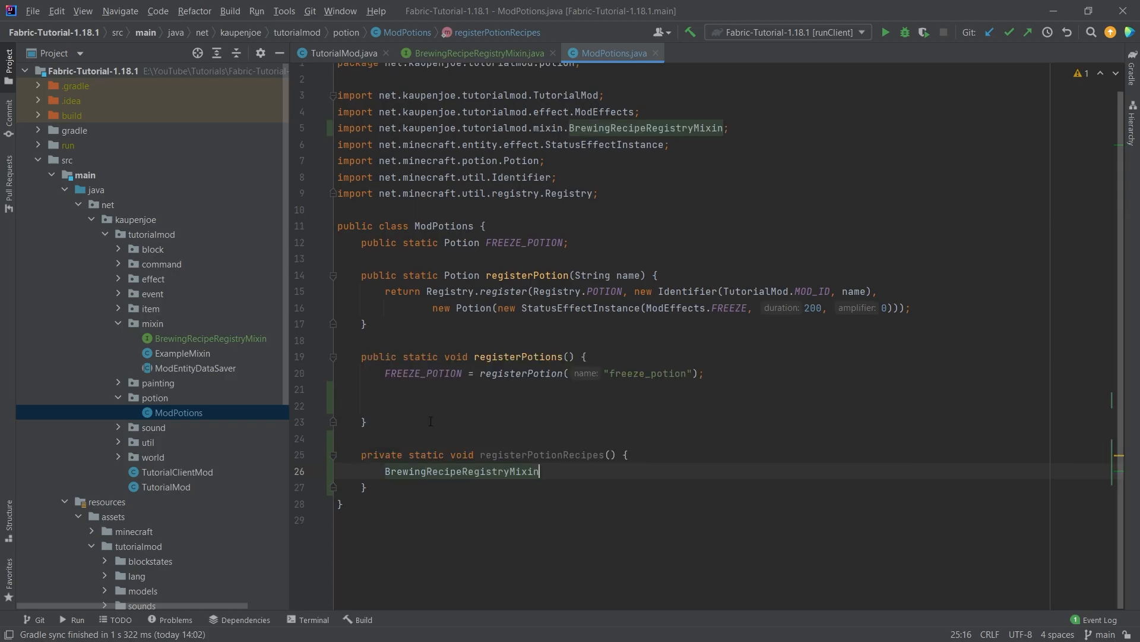
pyautogui.write('.invokeRegisterPotionRecipe();')
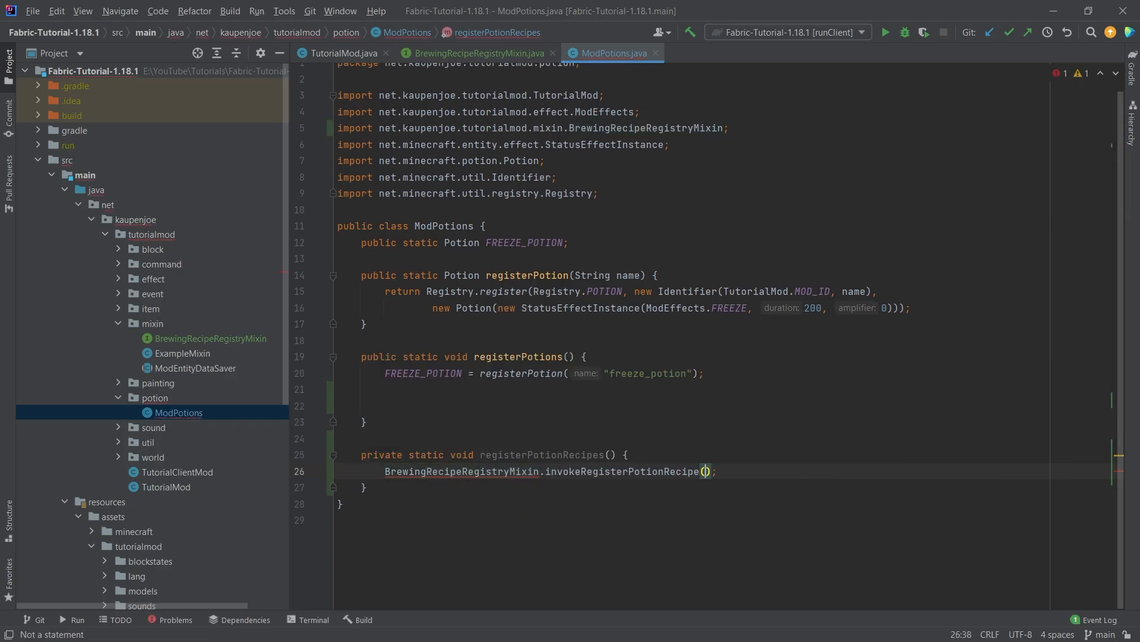
pyautogui.write('Poto')
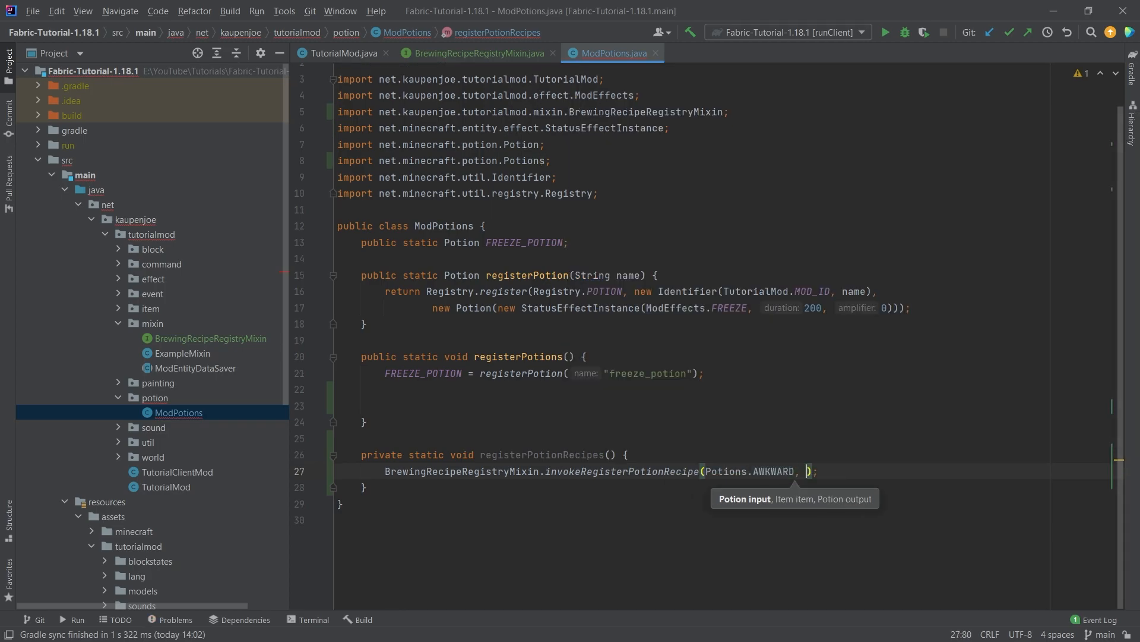
pyautogui.write('ModItems.')
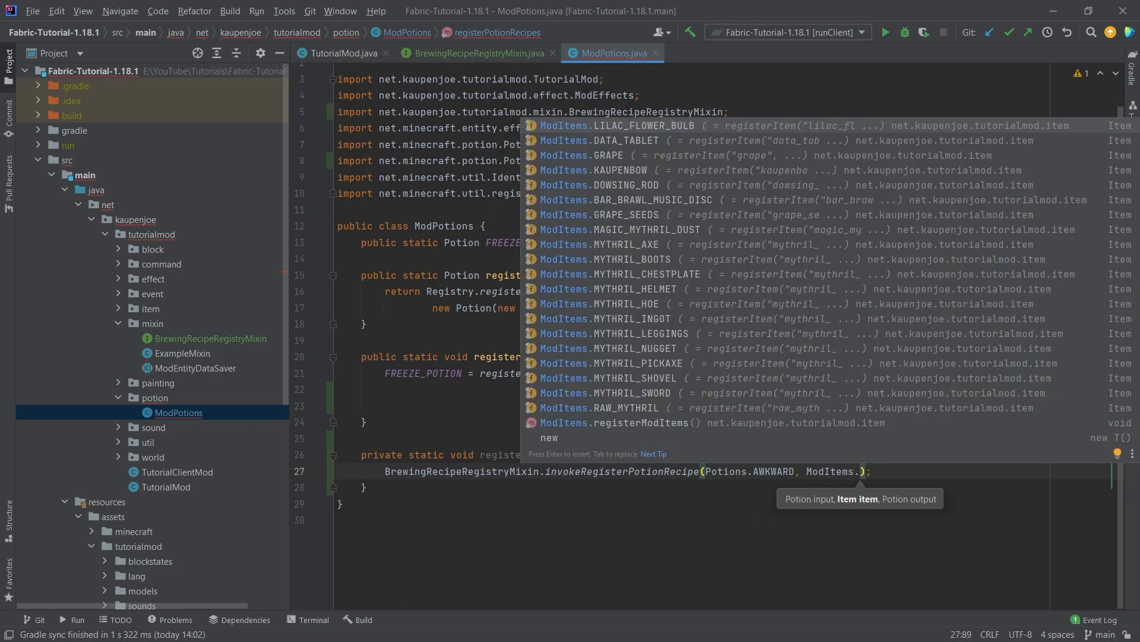
pyautogui.write('MYTHRIL_INGOT,')
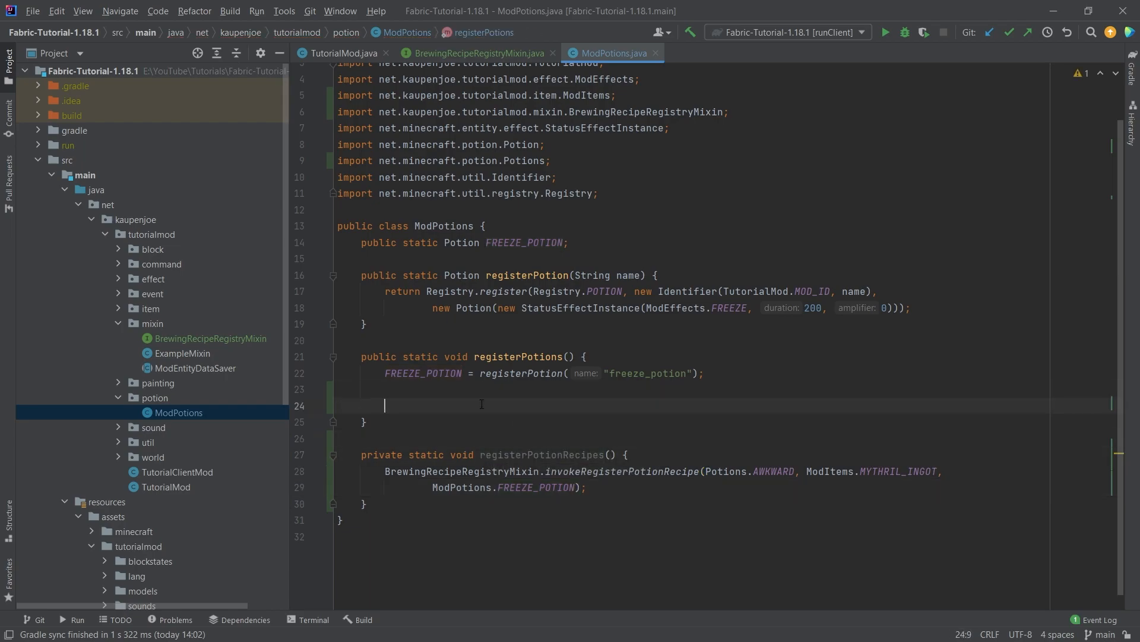
# Call registerPotionRecipes() from registerPotions() and launch Minecraft to test.
pyautogui.write('registerPotionRecipes();')
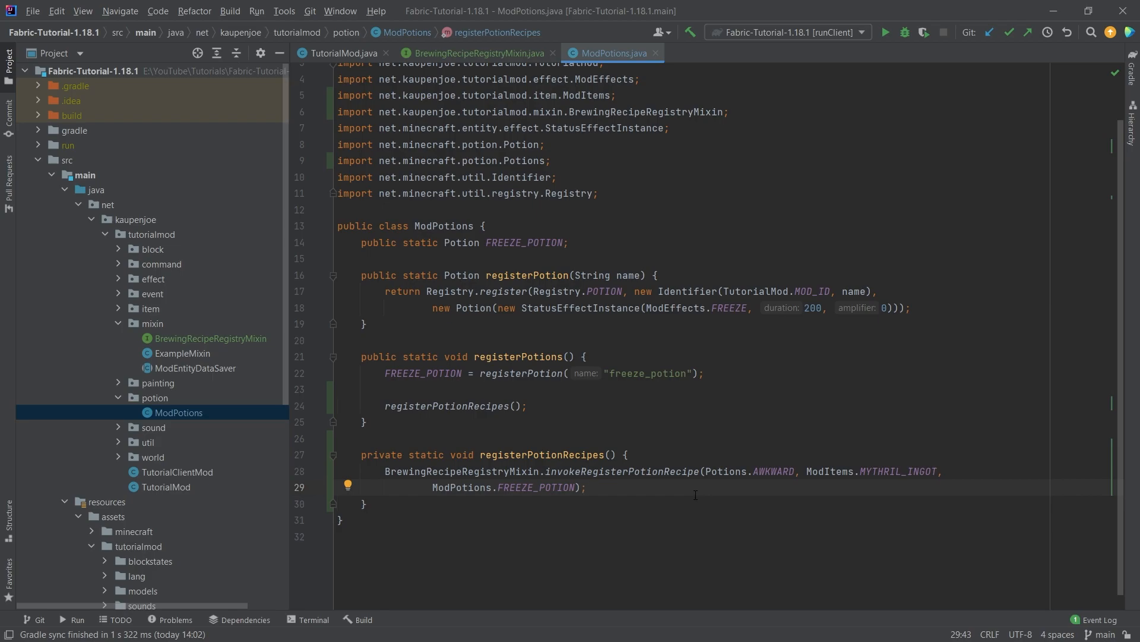
pyautogui.click(585, 487)
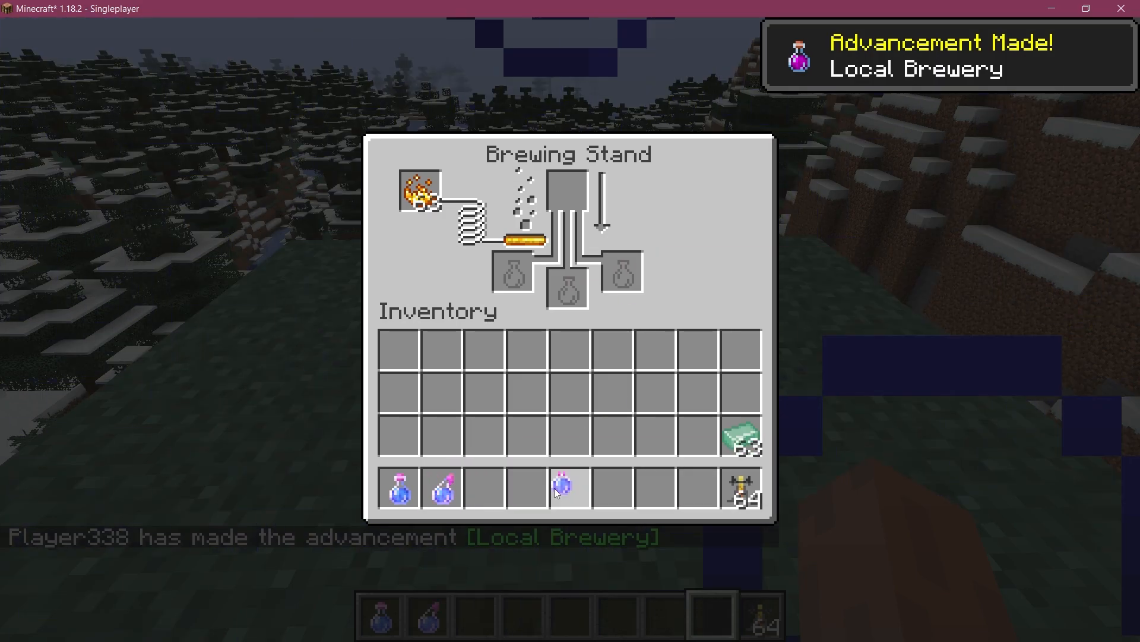
# Brew awkward potions with a mythril ingot, collect them, and close the brewing stand.
pyautogui.press('Escape')
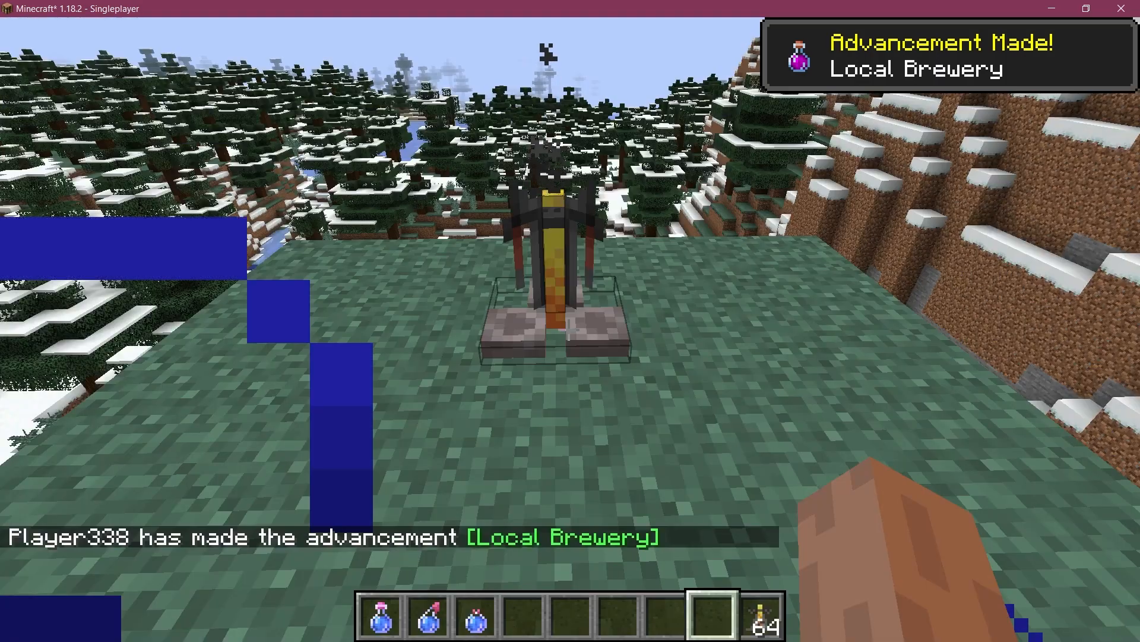